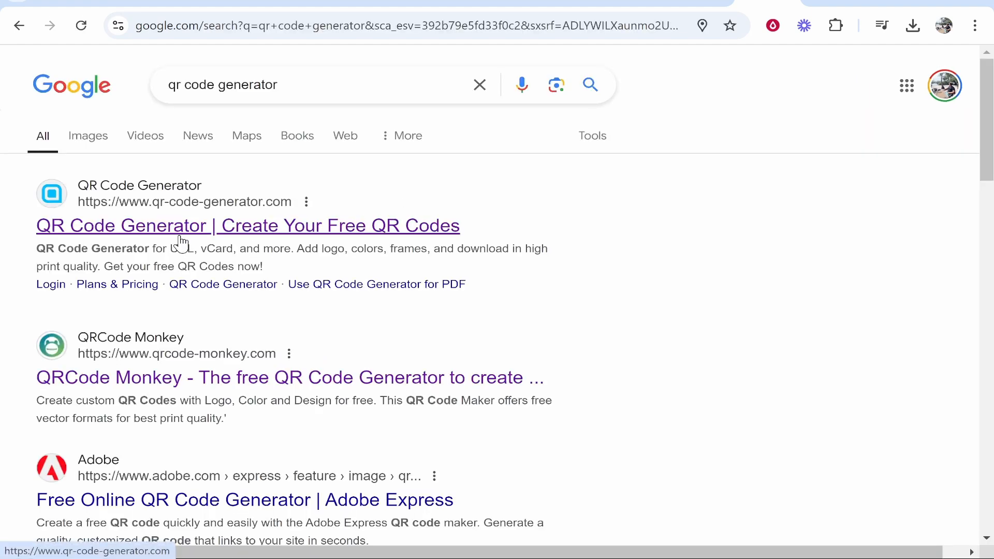
left_click(248, 226)
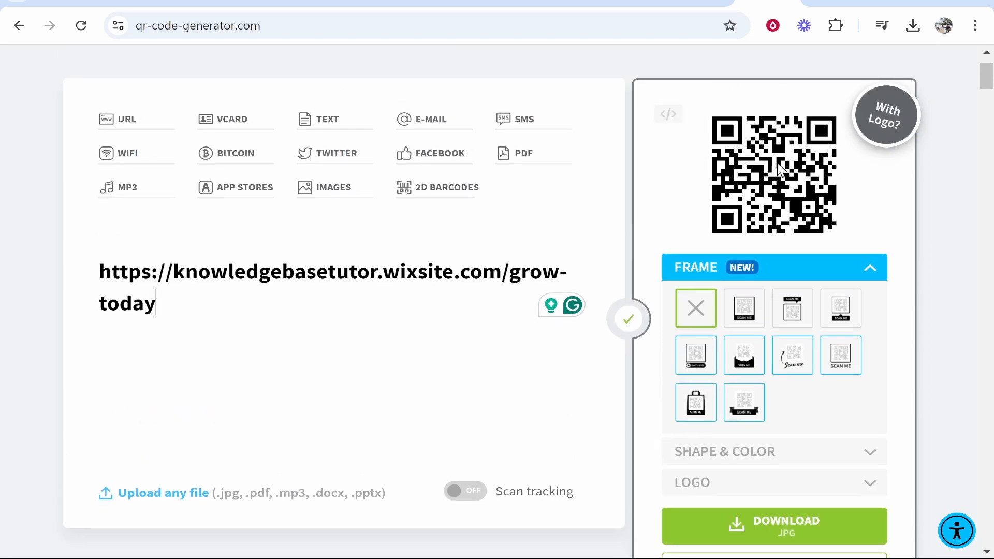